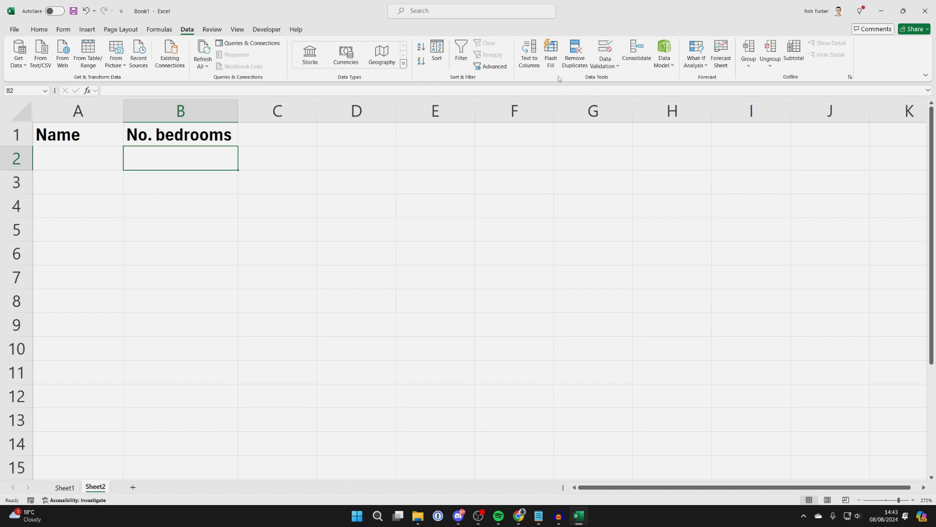
mouse_move(616, 93)
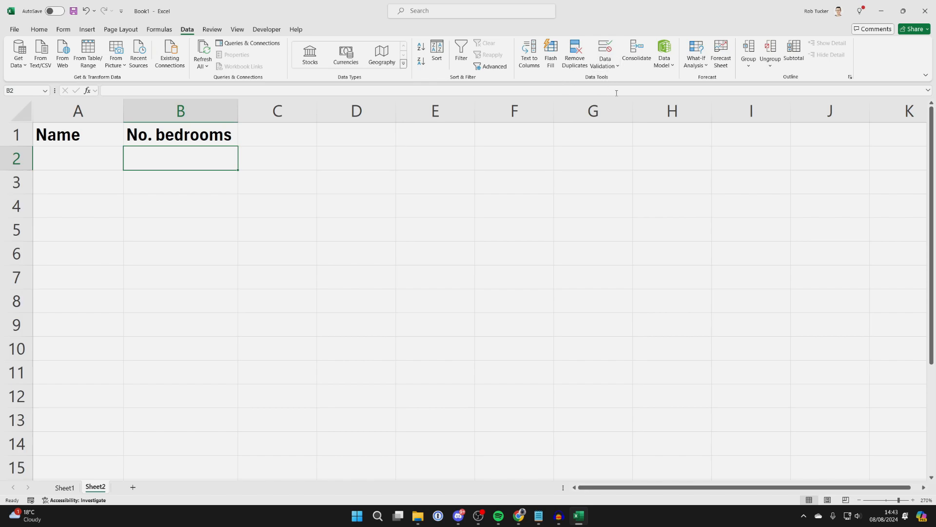
mouse_move(604, 54)
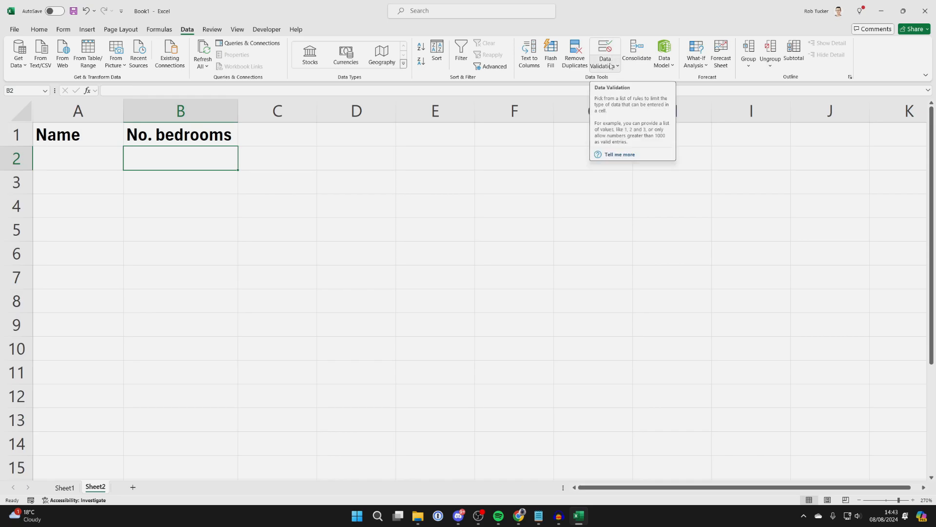
Bring up Data Validation for cell B2 under 'No. bedrooms'
click(605, 53)
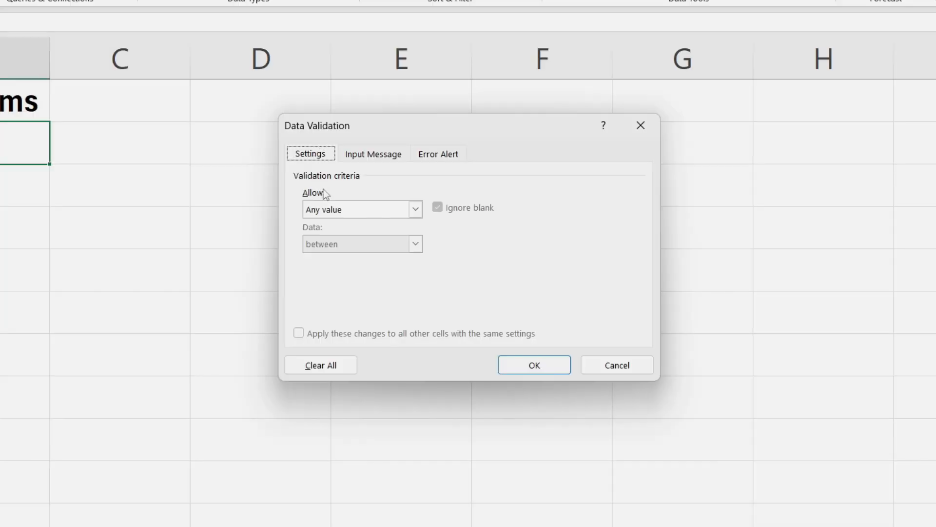
Allow only a List with source '1 bedroom,2 bedroom, 3 bedroom'
click(415, 208)
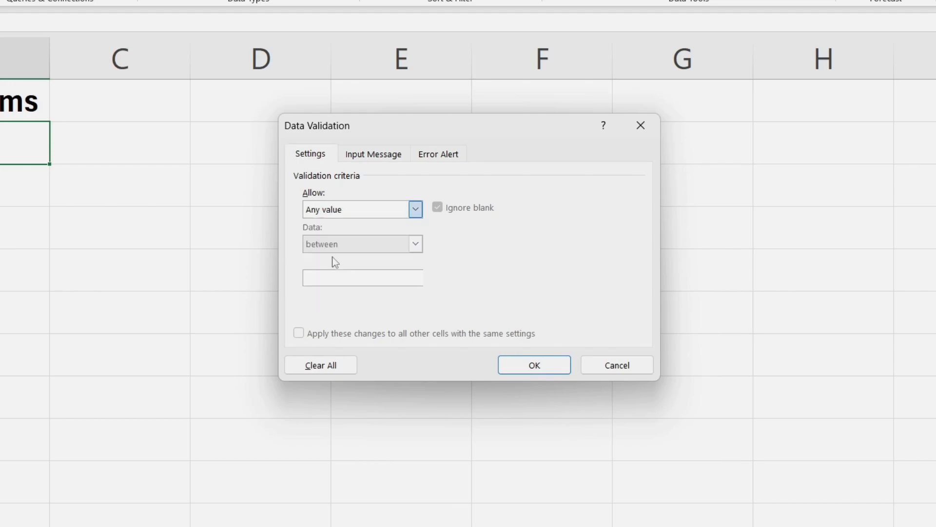
click(361, 208)
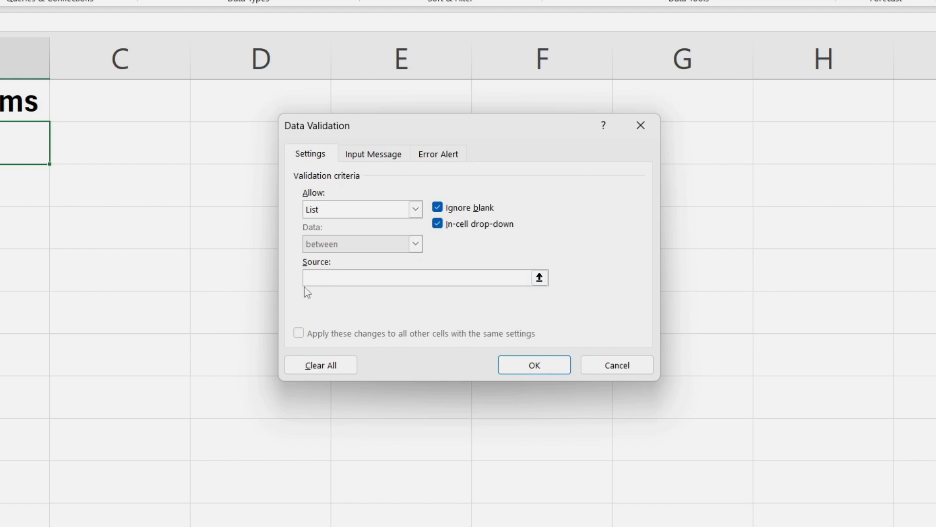
click(418, 277)
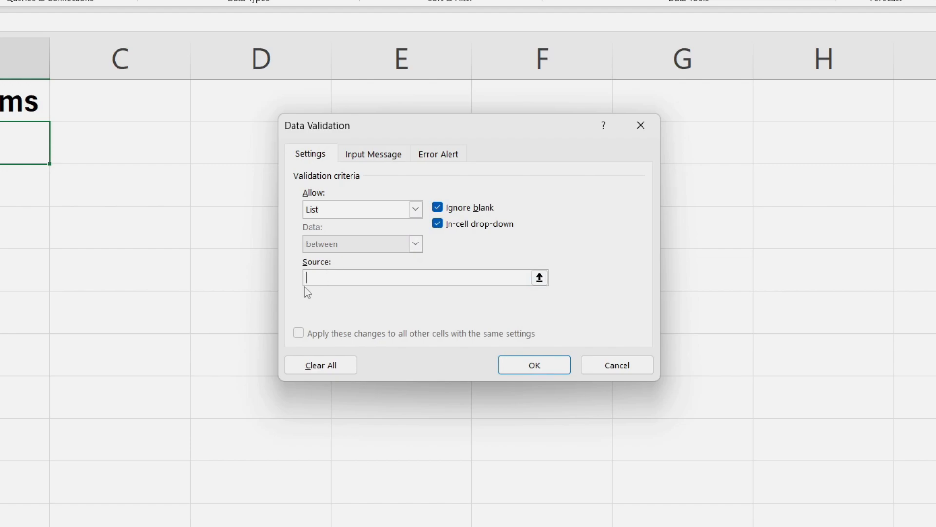
text(1)
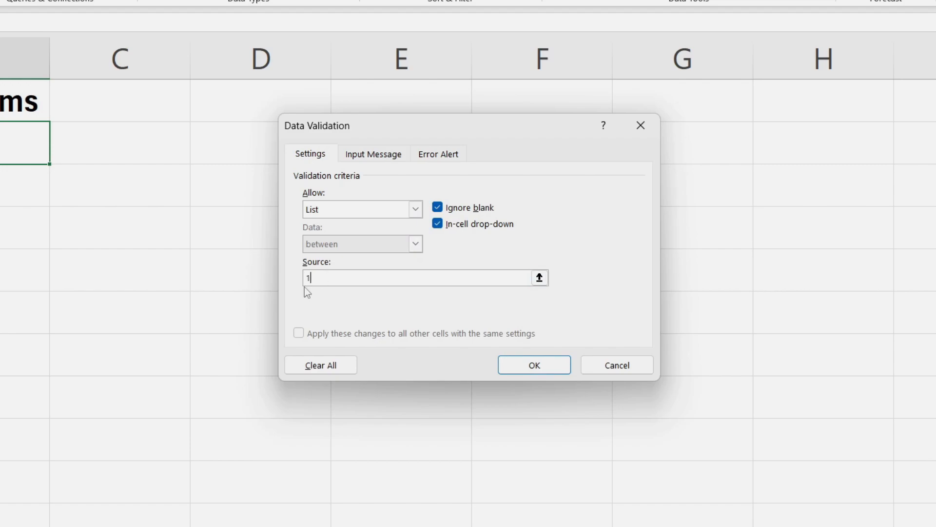
text(bedroom)
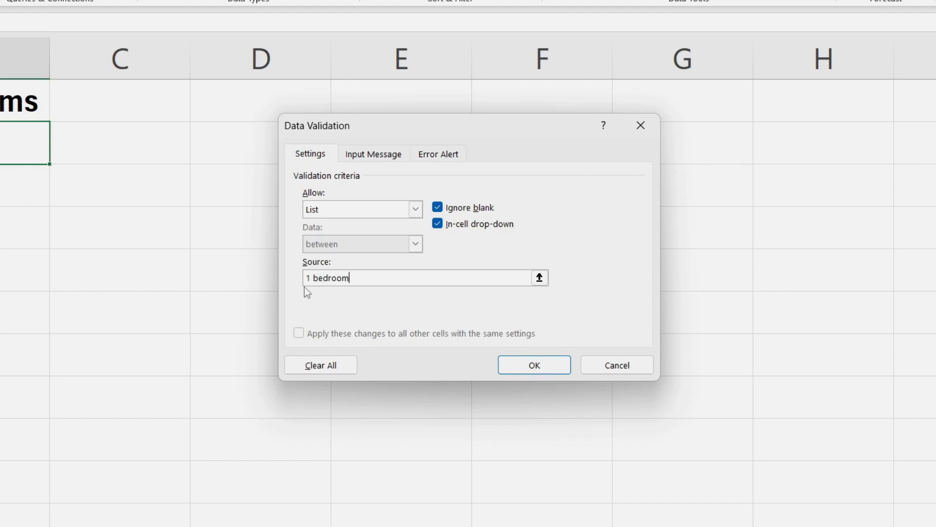
text(,2)
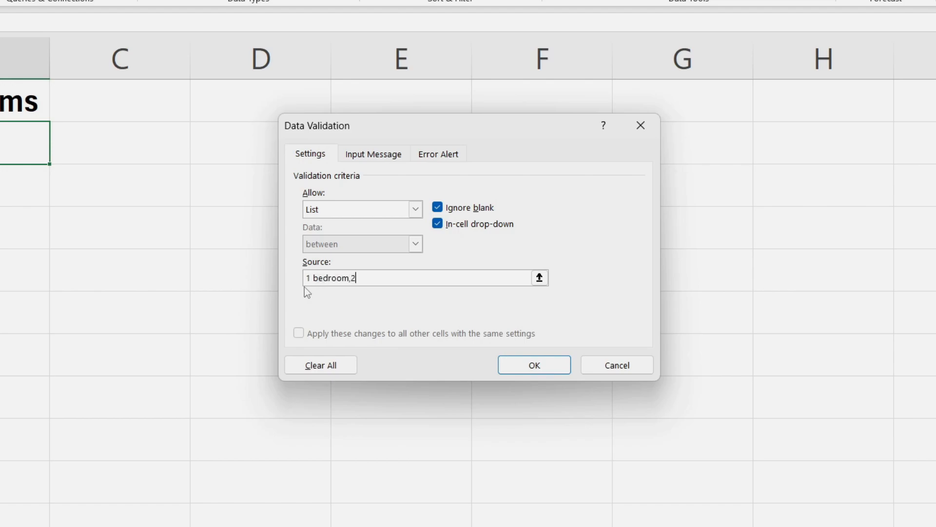
text(bedroom,)
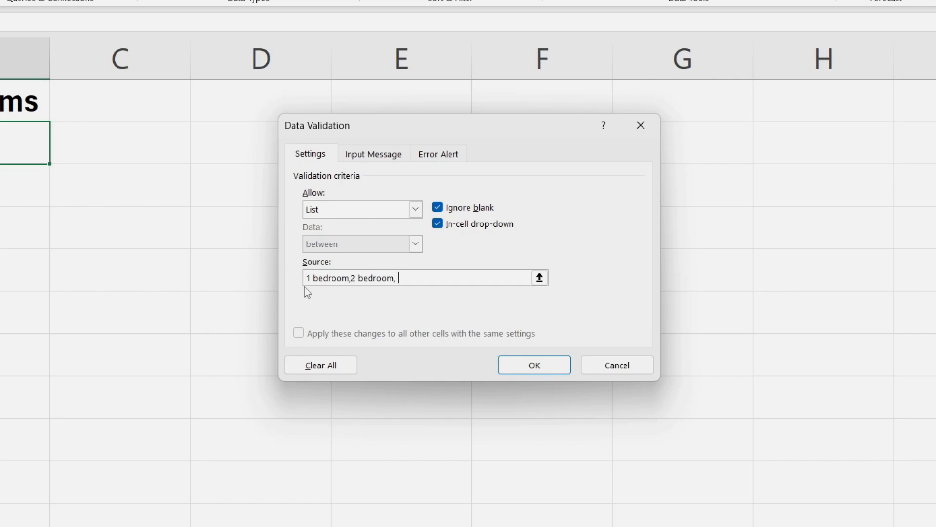
text(3 bedroom)
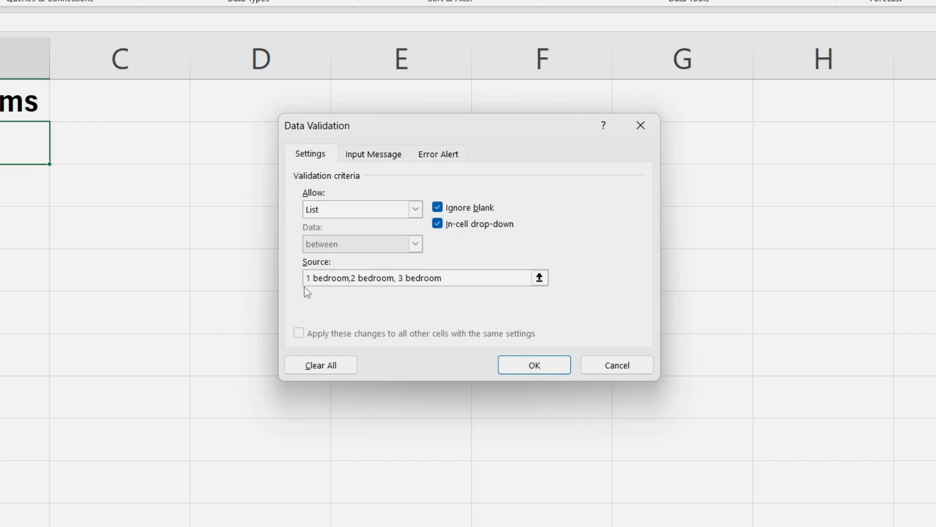
Apply the list rule to B2 and fill it down through B5
click(533, 365)
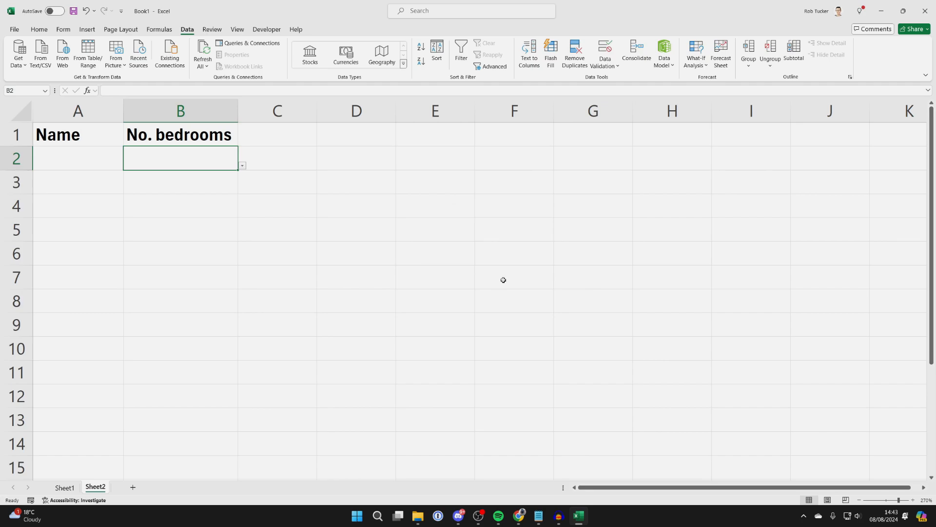
mouse_move(187, 164)
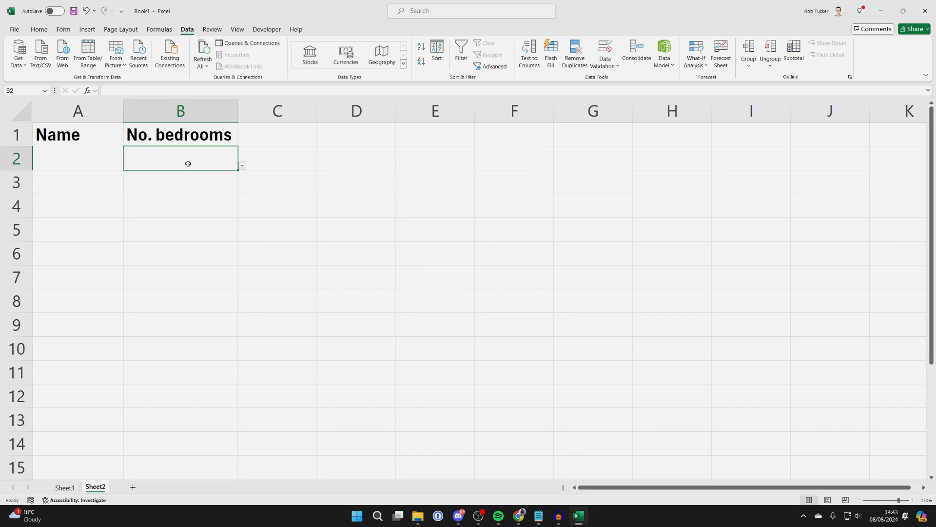
click(241, 166)
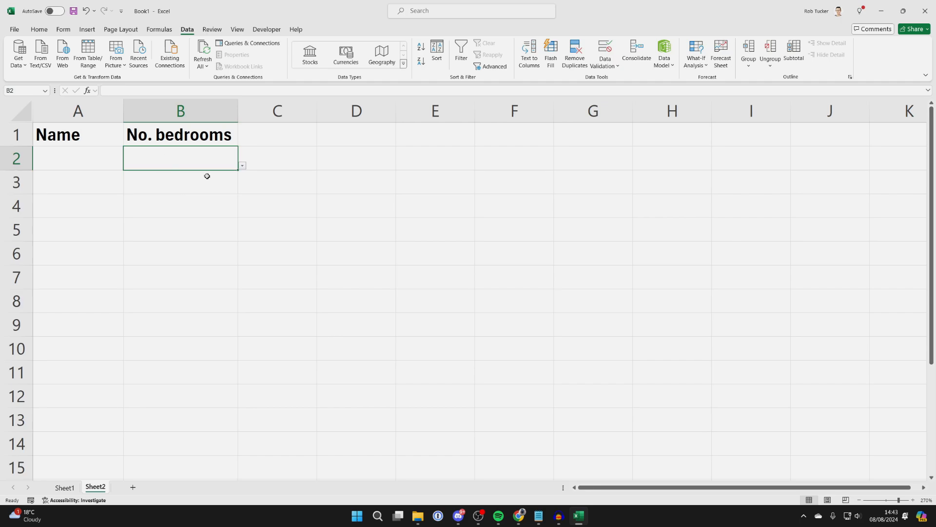
mouse_move(235, 172)
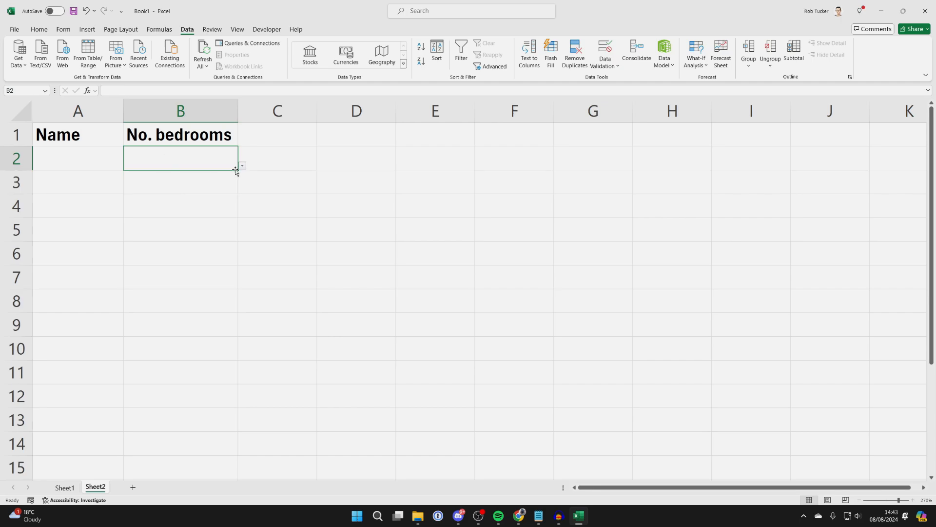
mouse_move(237, 173)
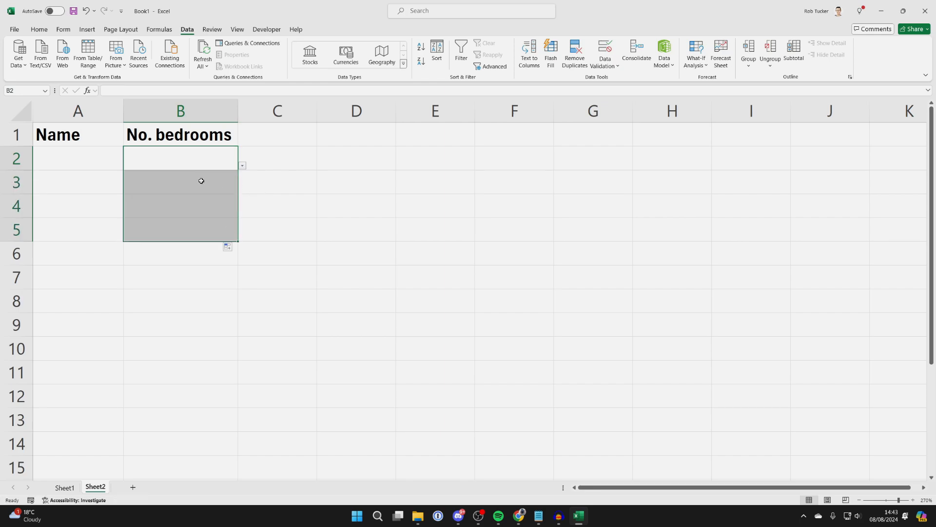
click(180, 157)
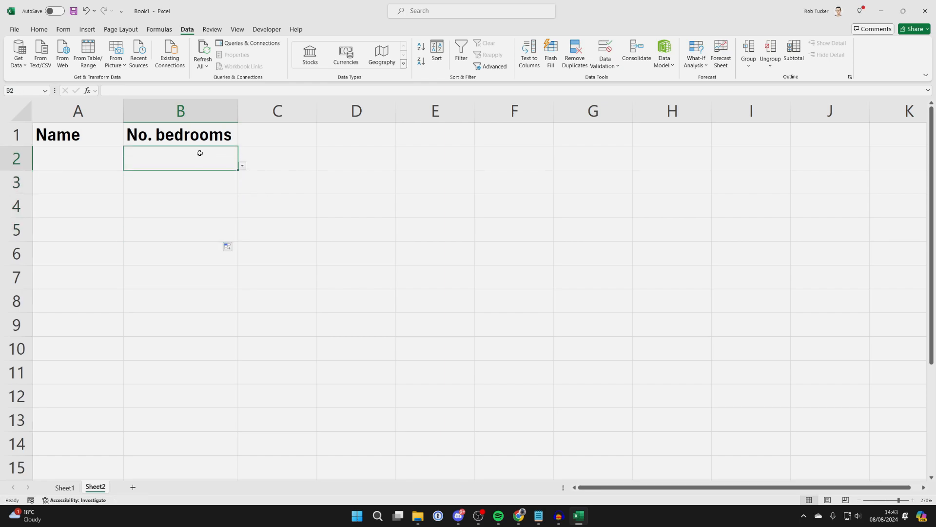